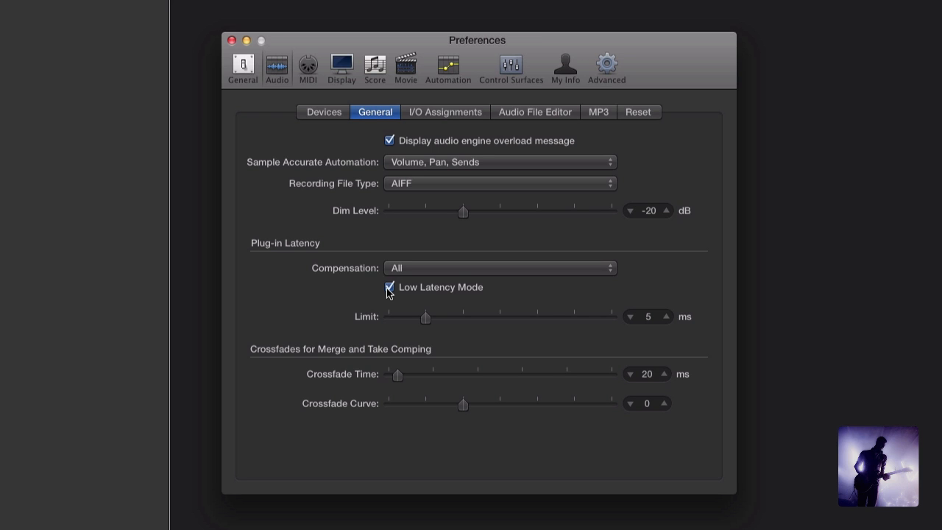
Enable Low Latency Mode in the Audio General preferences with its 5 ms limit
{"action": "left_click", "coordinate": [232, 40]}
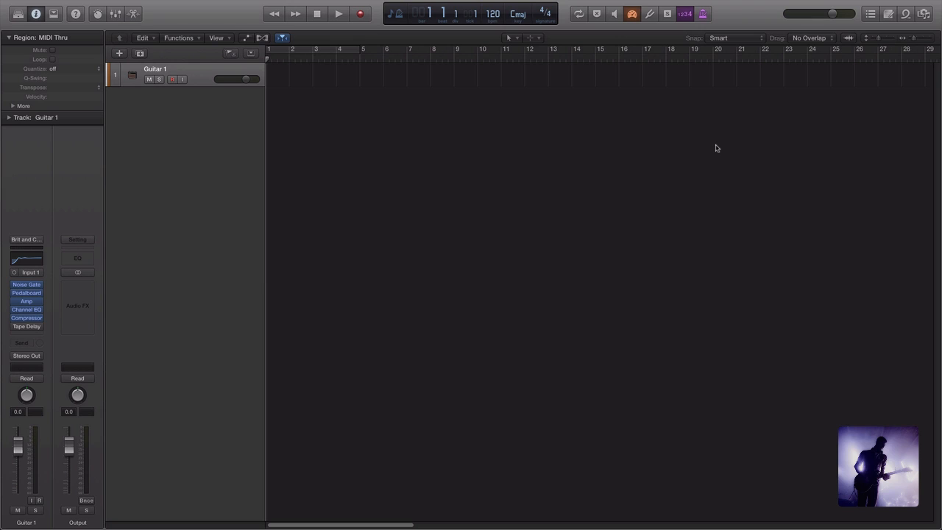